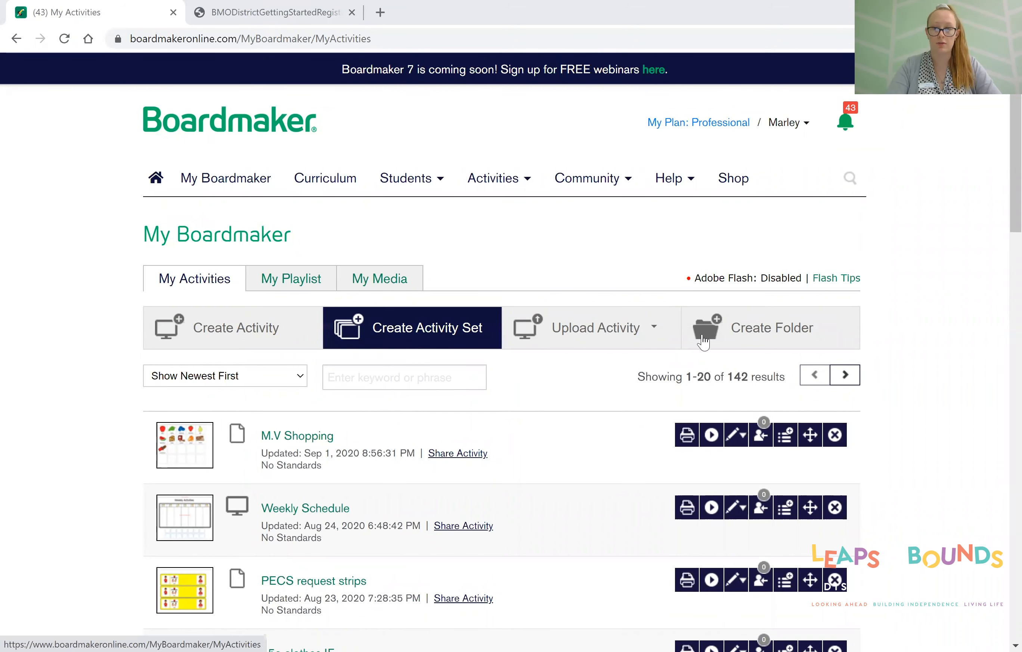
Start creating a new activity from My Activities and browse the template categories offered.
click(235, 326)
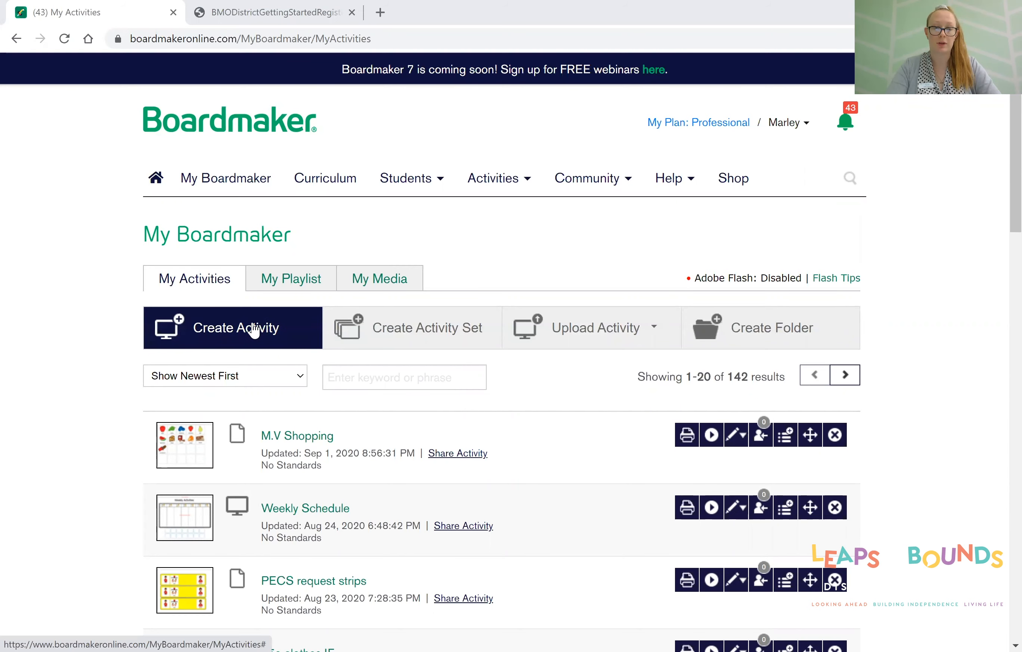
click(235, 327)
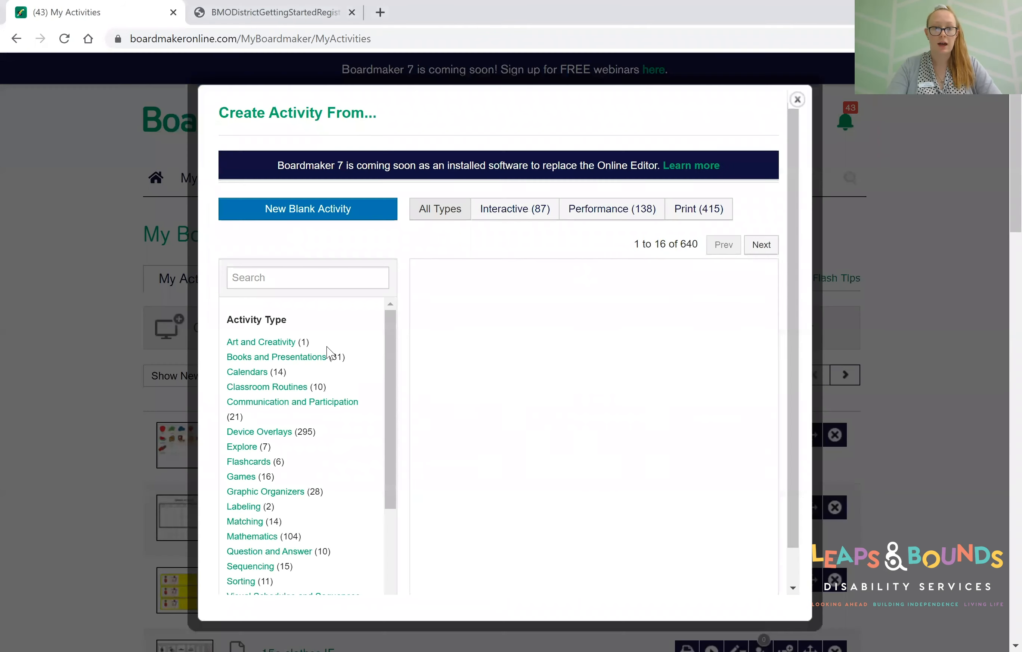
scroll(down, 3)
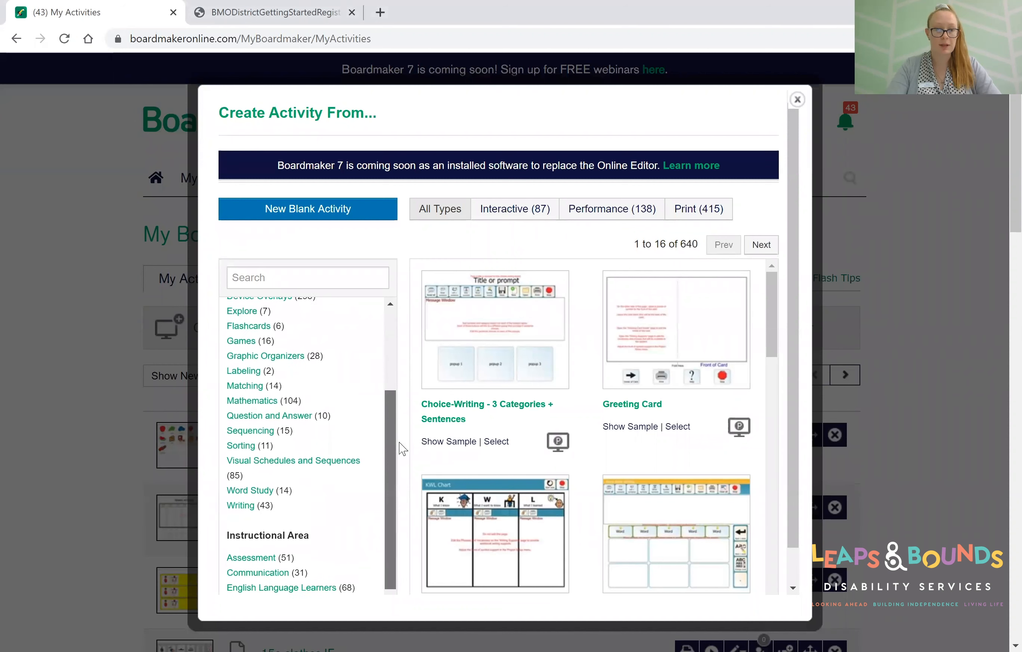
scroll(down, 3)
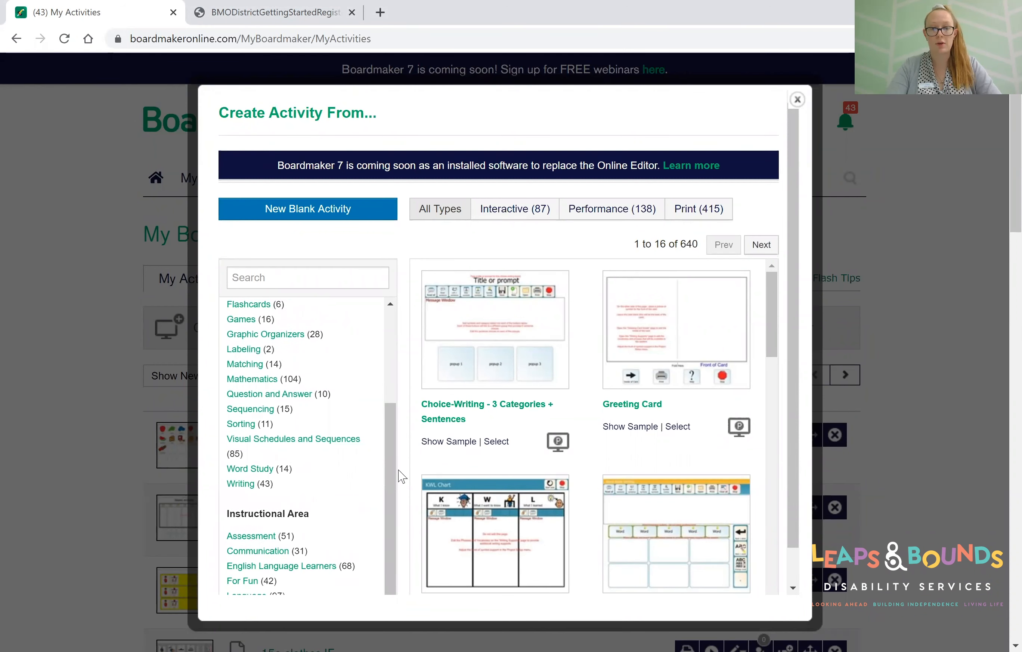
scroll(up, 3)
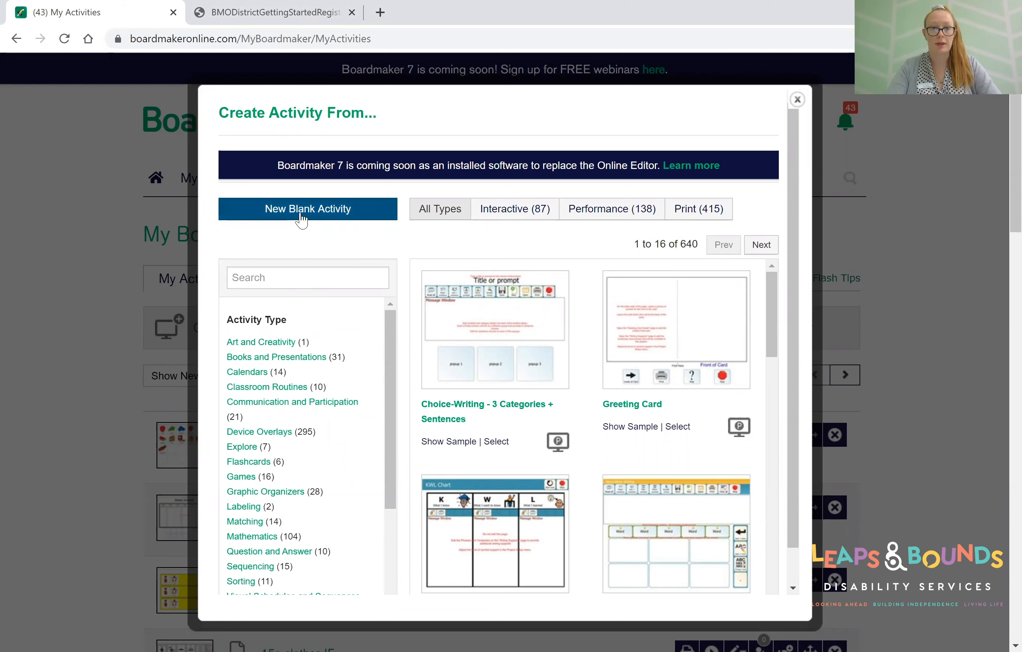
Choose New Blank Activity so the editor shows an empty page.
click(307, 209)
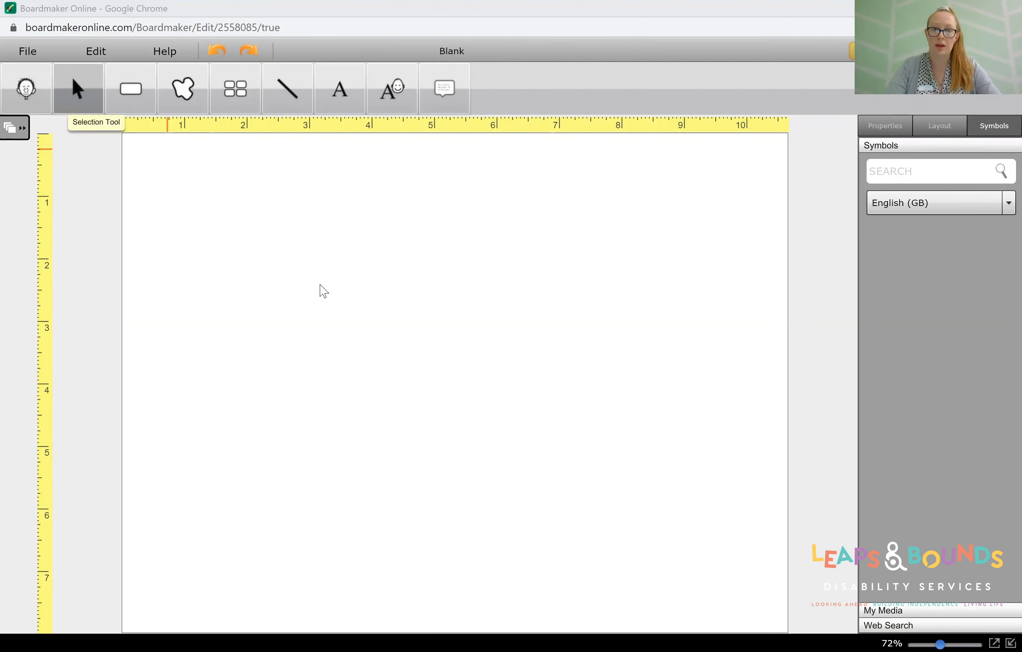
mouse_move(130, 88)
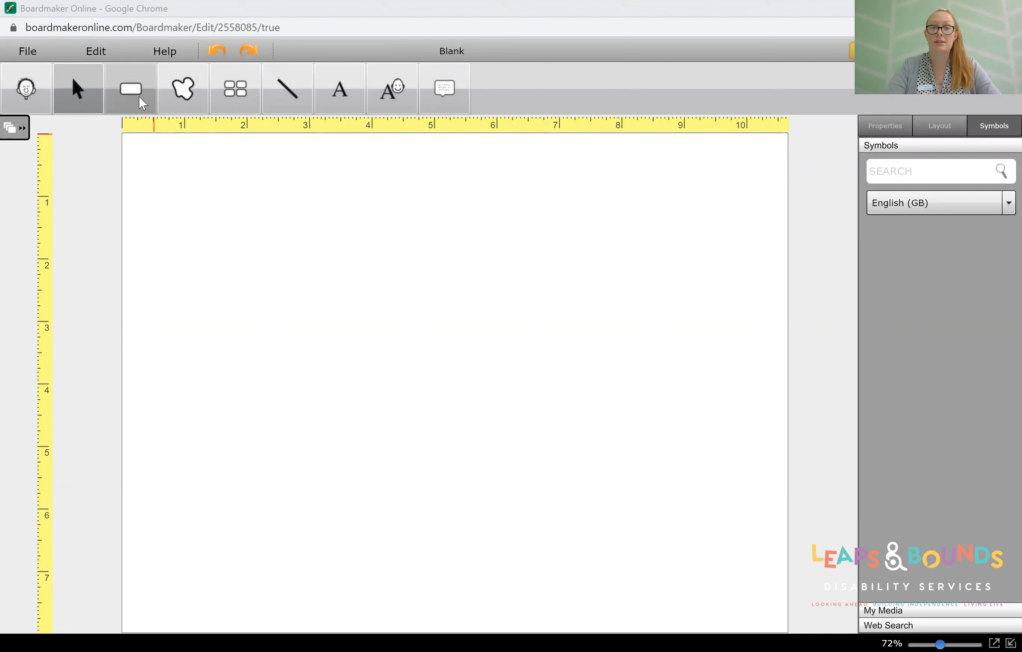
mouse_move(181, 88)
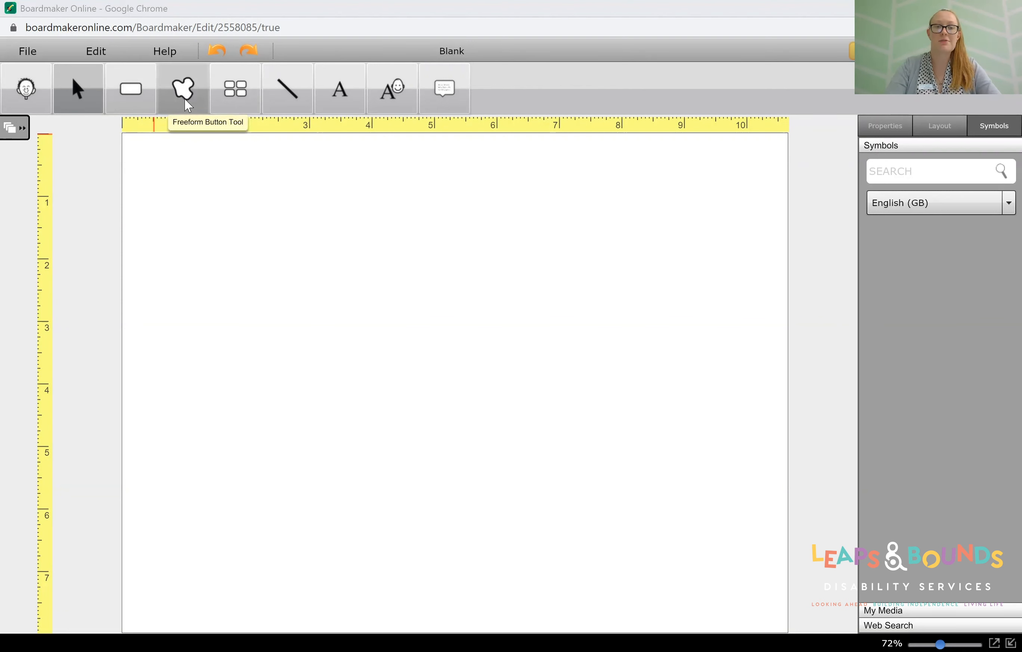
mouse_move(235, 88)
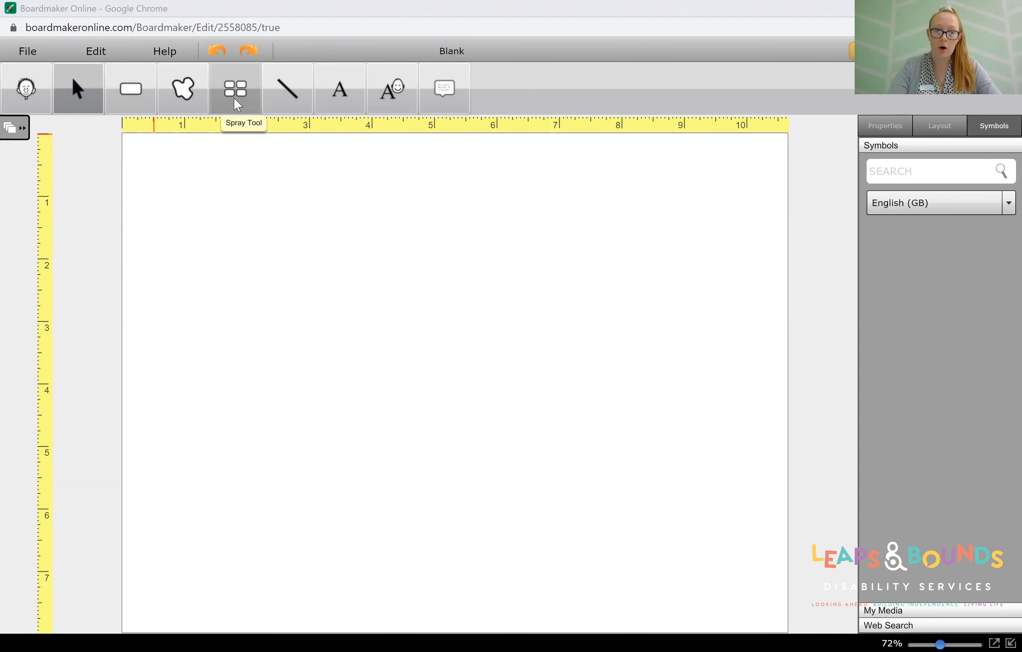
mouse_move(287, 88)
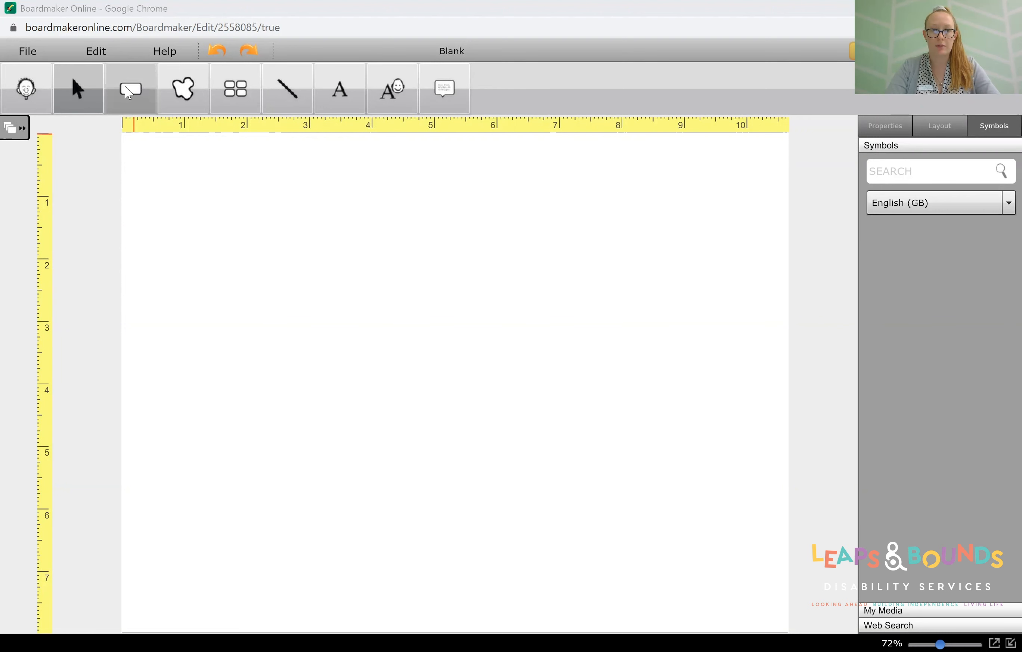
Draw one button cell and spray it into a 3x2 grid of equal rounded cells.
click(130, 88)
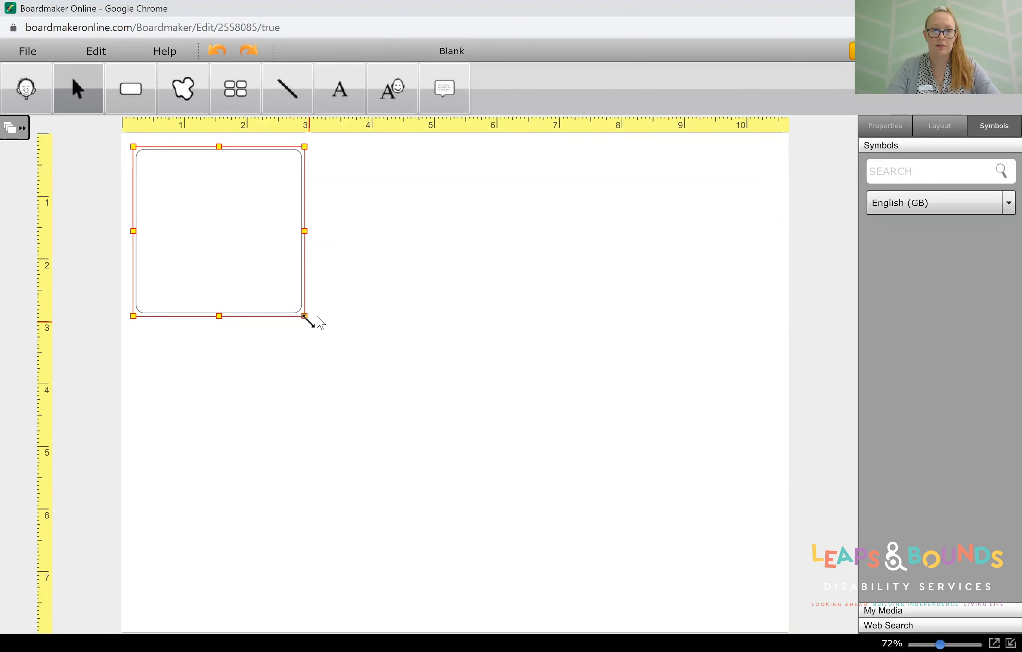
mouse_move(440, 237)
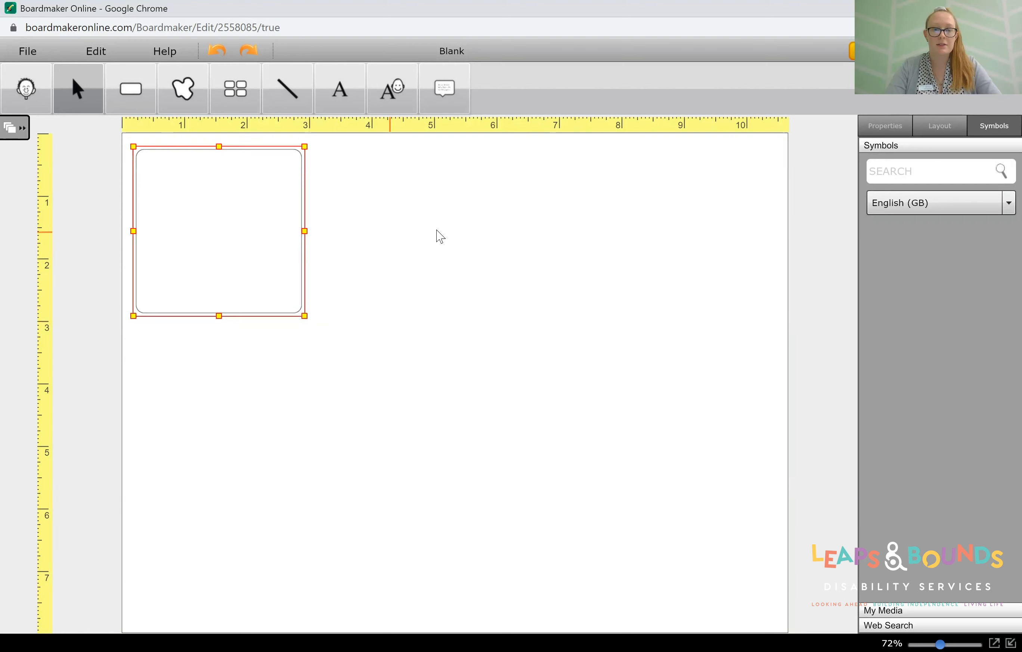
click(234, 89)
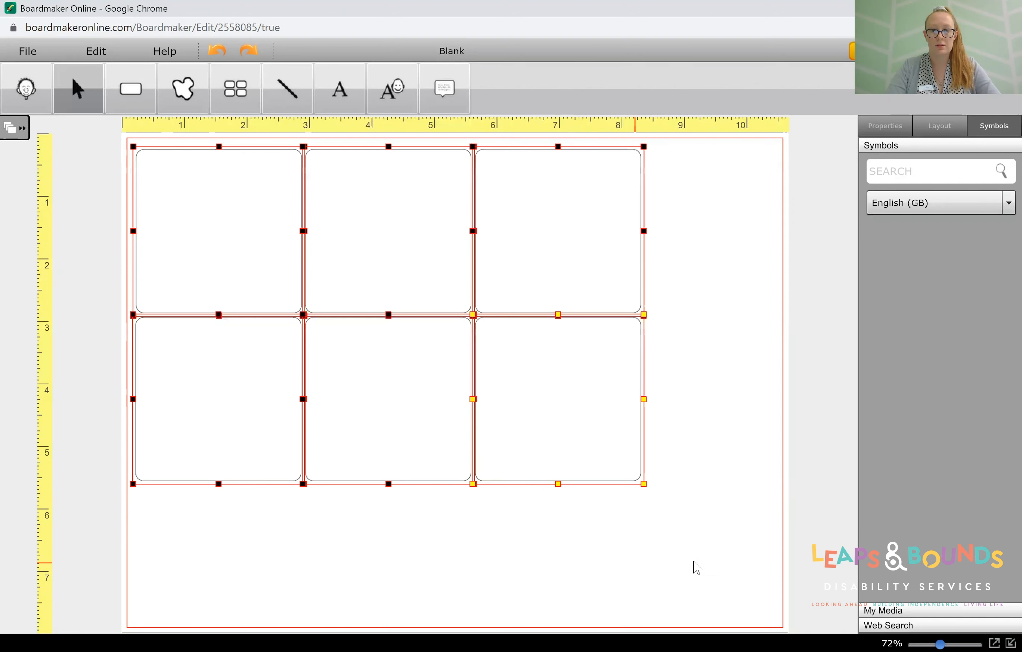
click(260, 256)
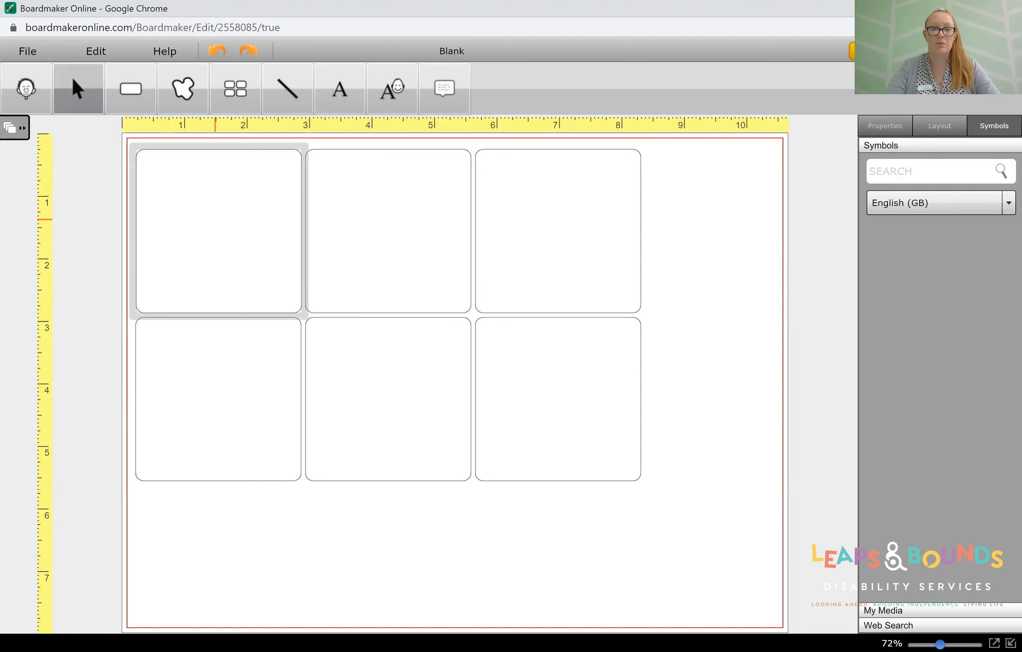
Search the Symbols panel for 'car' and place the blue car symbol in the first cell.
click(218, 230)
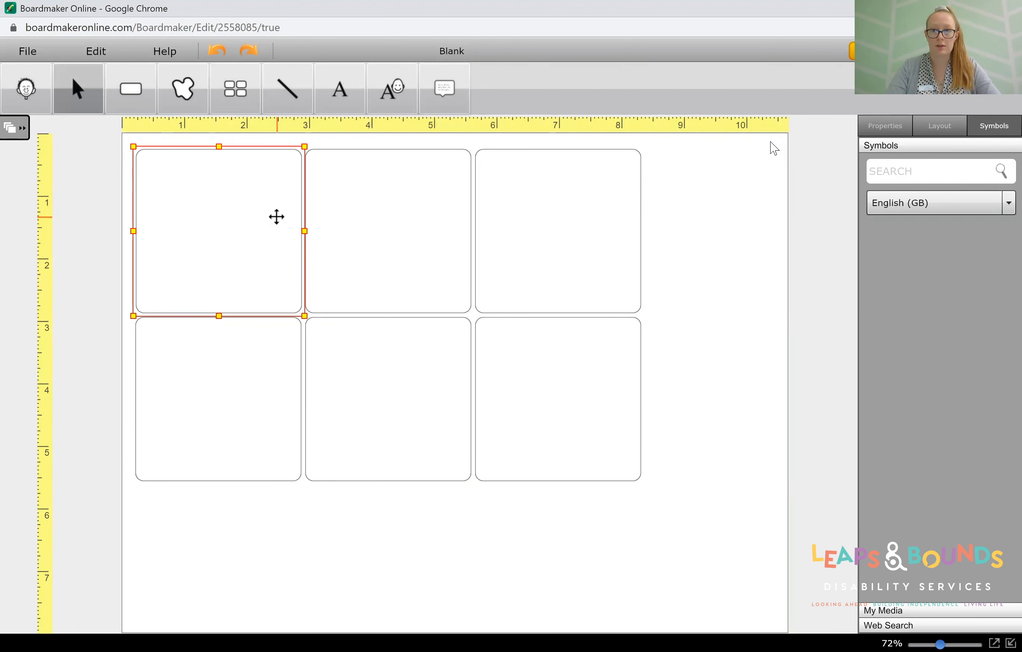
mouse_move(981, 154)
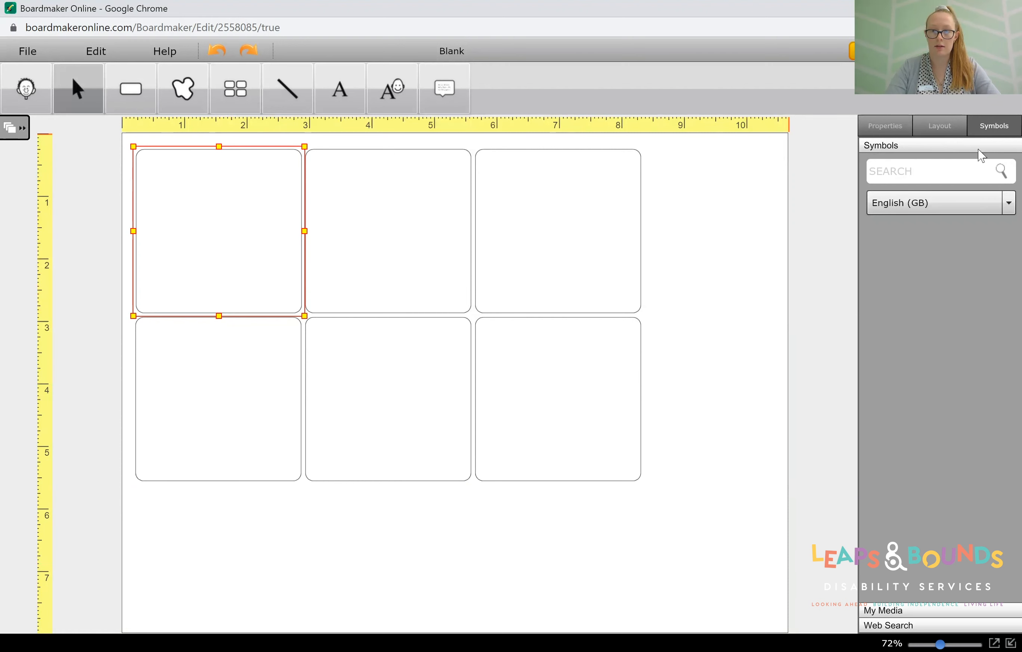
click(938, 170)
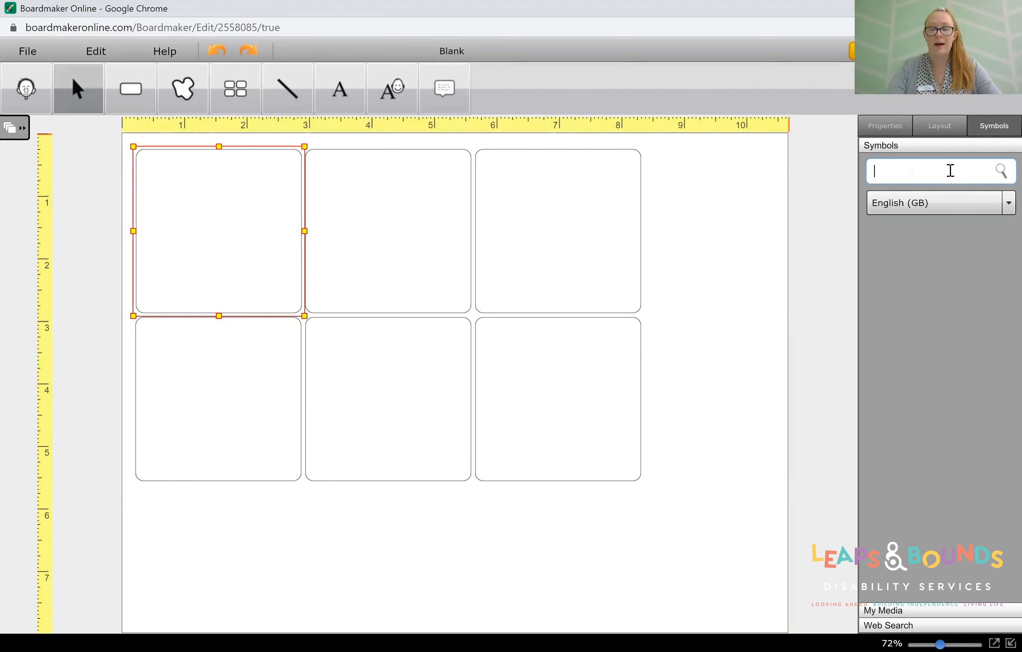
text(car)
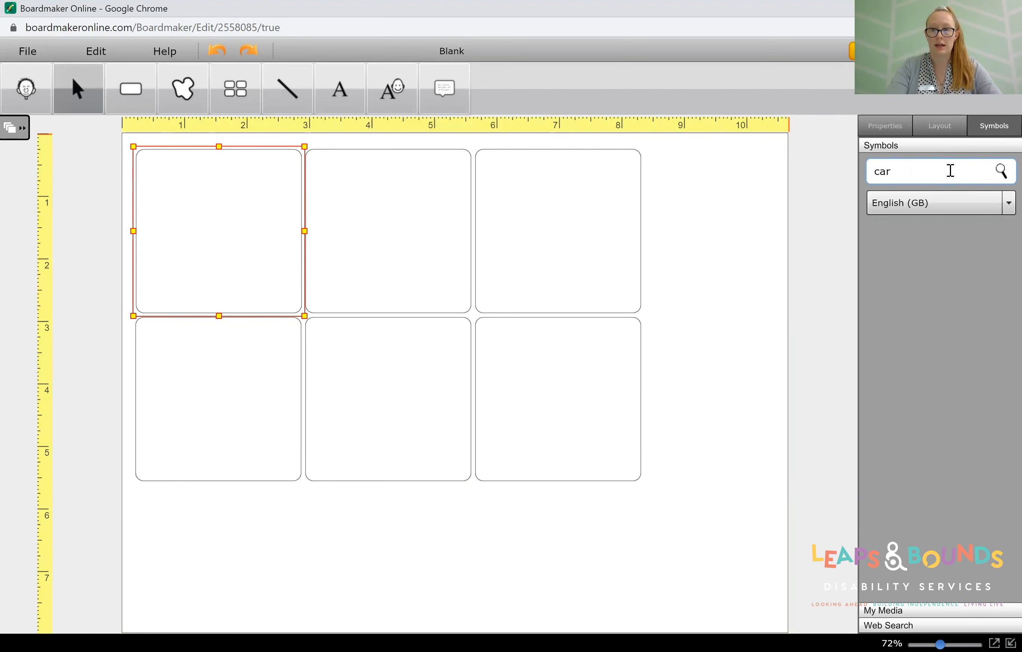
click(1001, 171)
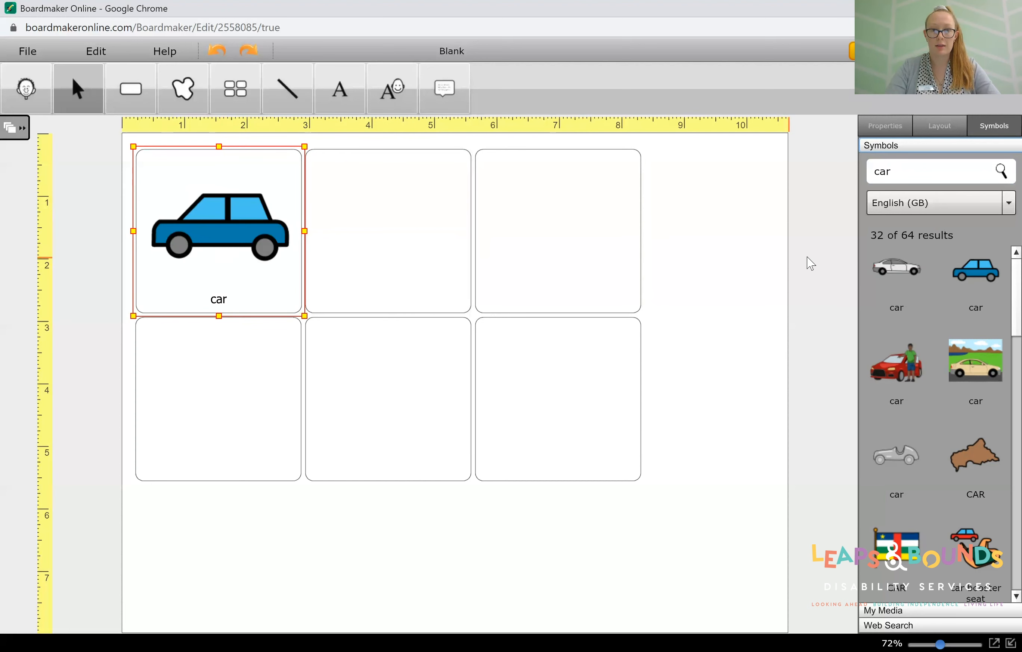
mouse_move(873, 607)
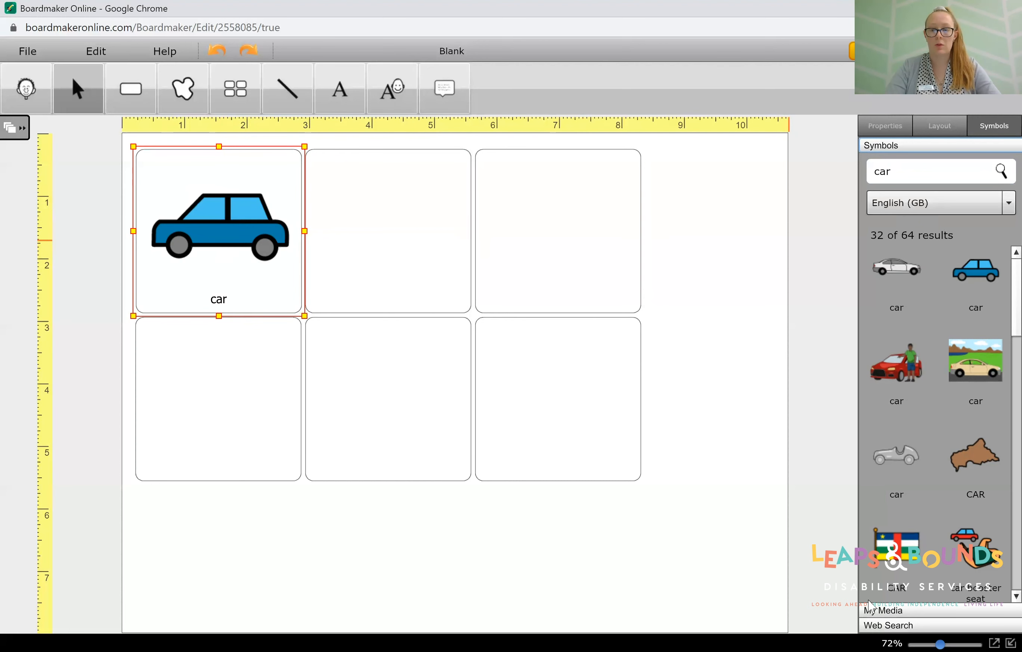
Run a web image search for 'car' and look through the sports-car photo results.
click(881, 610)
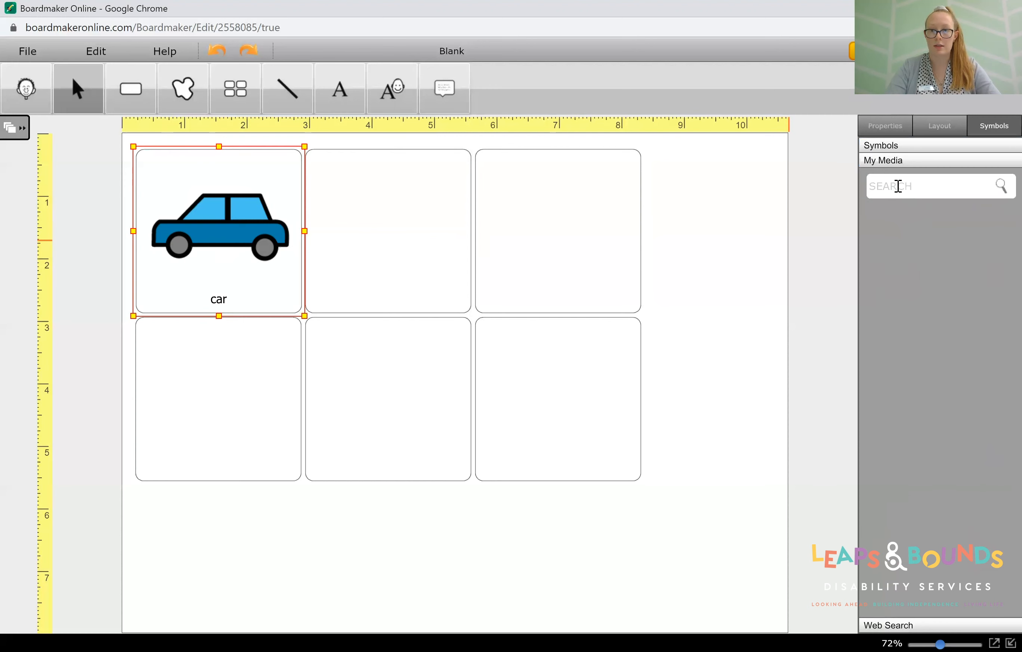
mouse_move(948, 483)
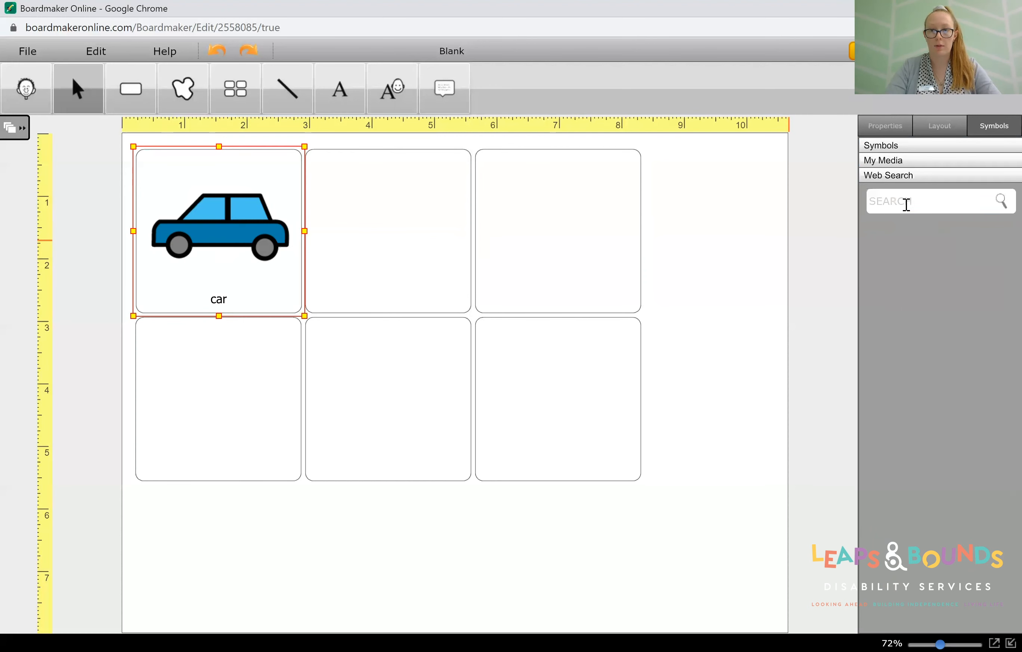
text(car)
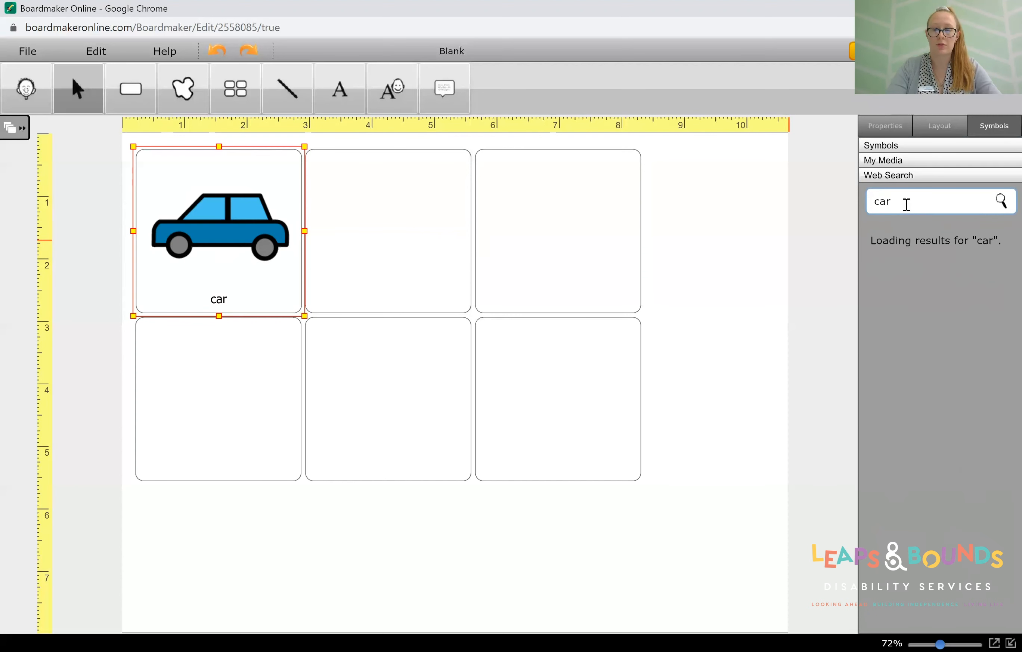
click(1001, 201)
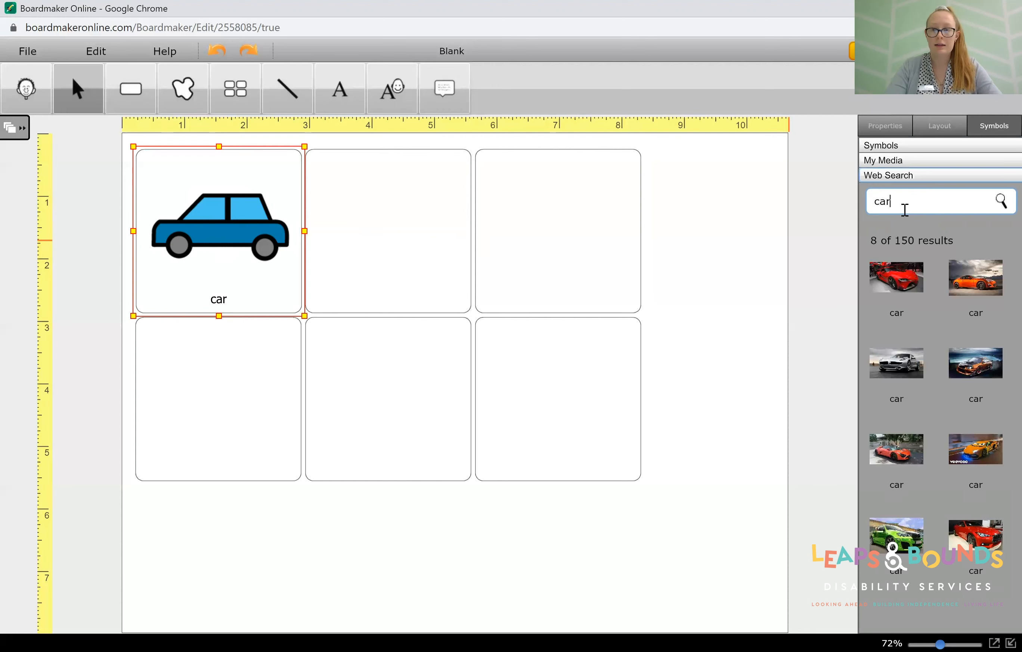
scroll(down, 3)
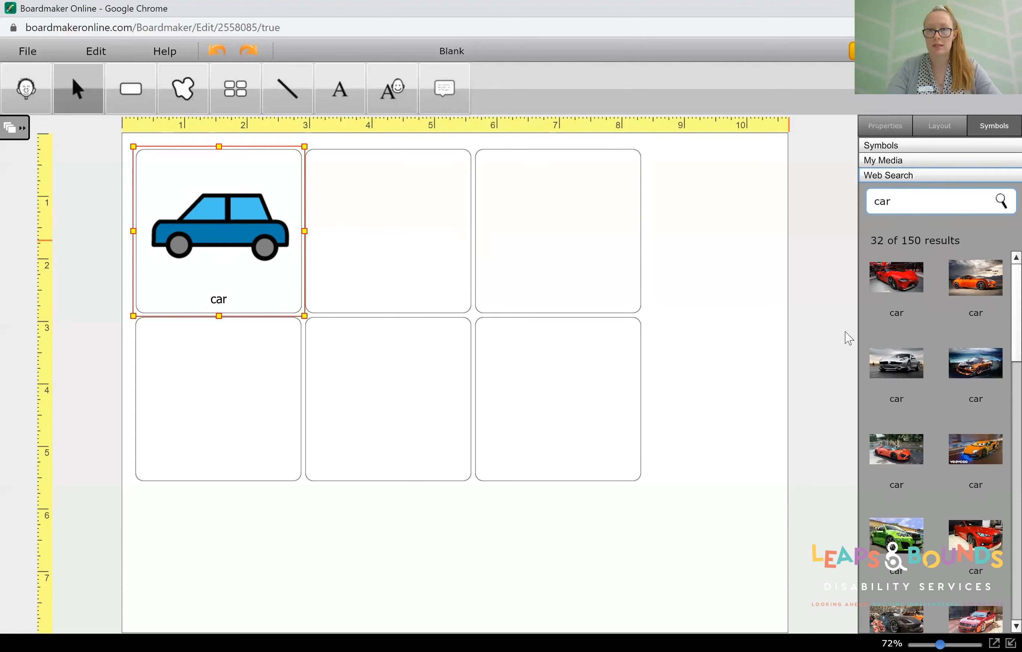
Show the first button's properties: Standard type, 'car' label, symbol and font settings.
click(939, 125)
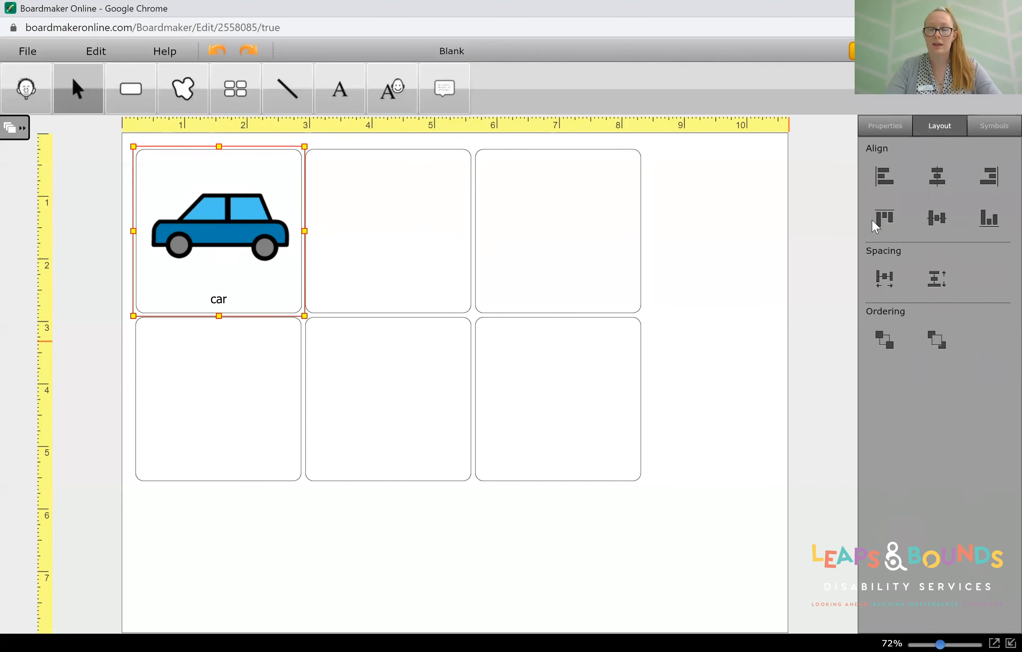
mouse_move(856, 390)
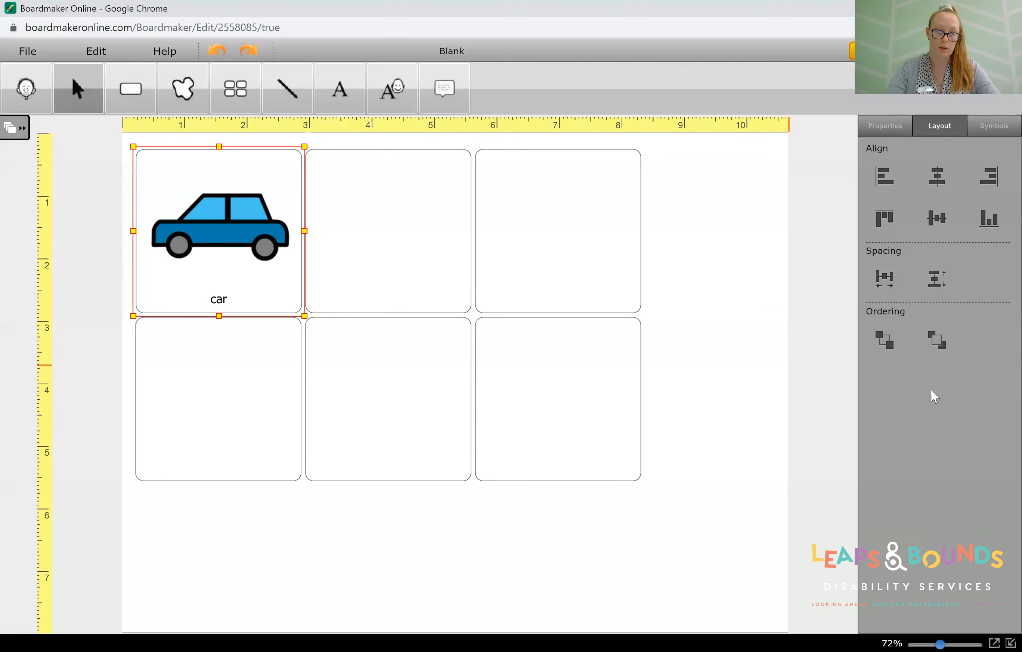
click(885, 126)
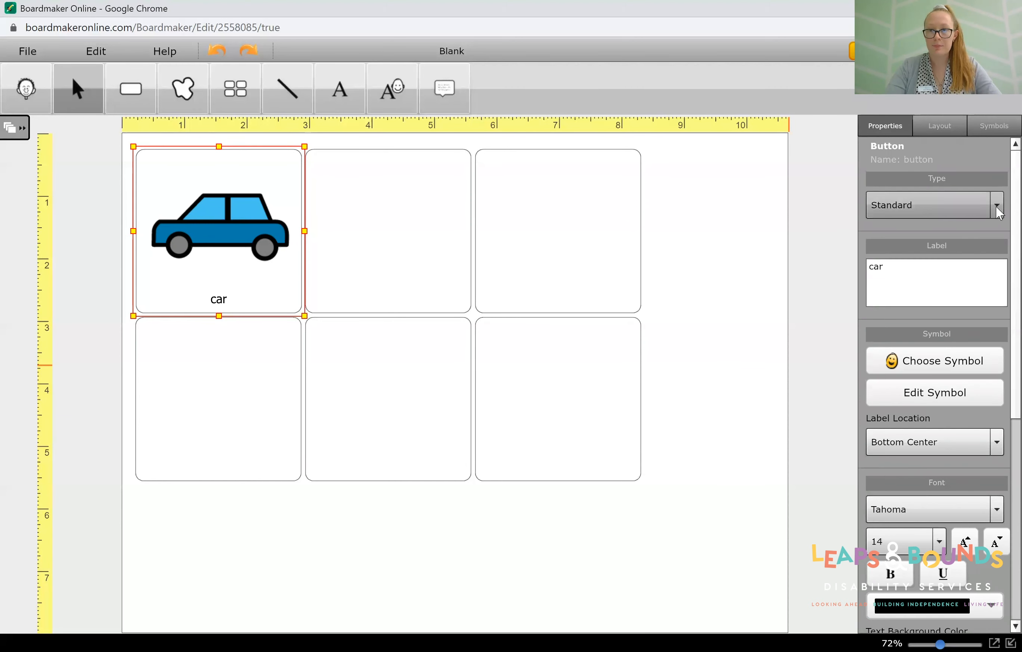
Relabel the first cell 'blue car' in the Label box.
click(994, 205)
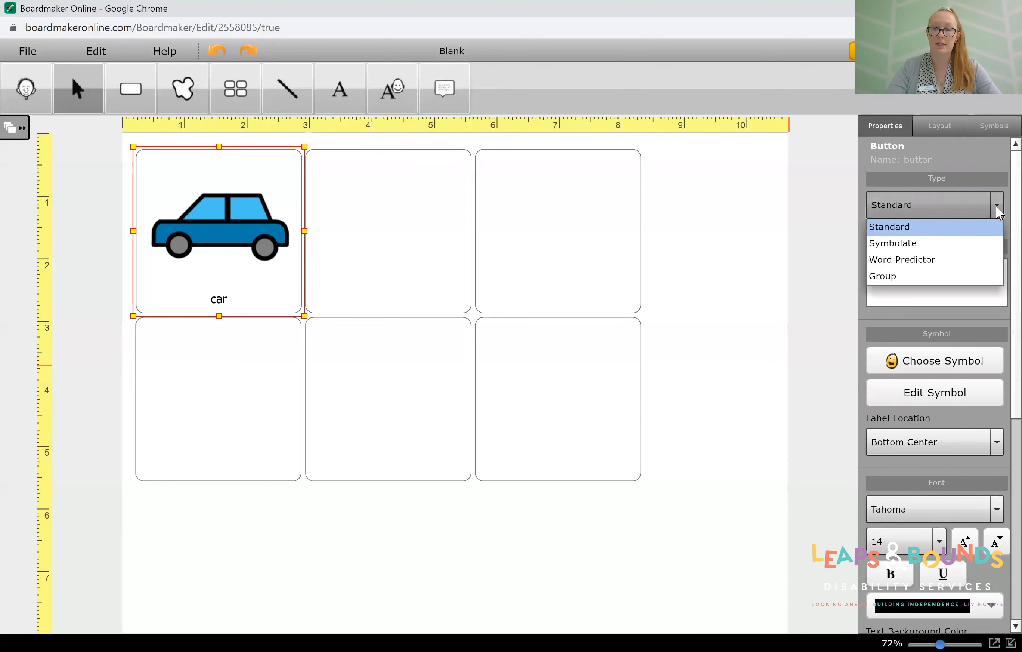
click(889, 226)
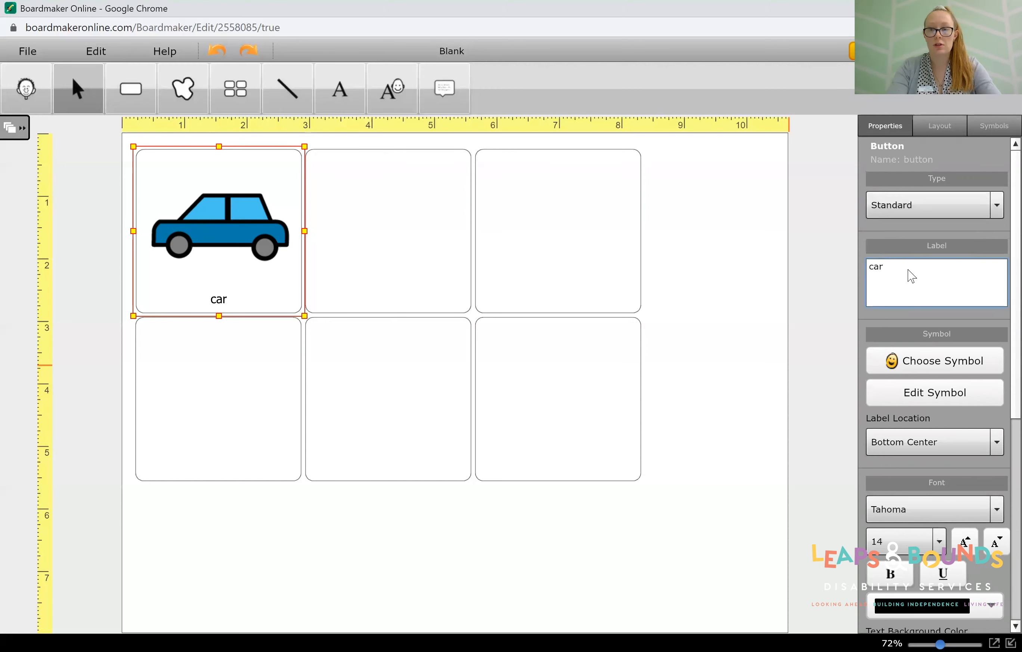
text(blue car)
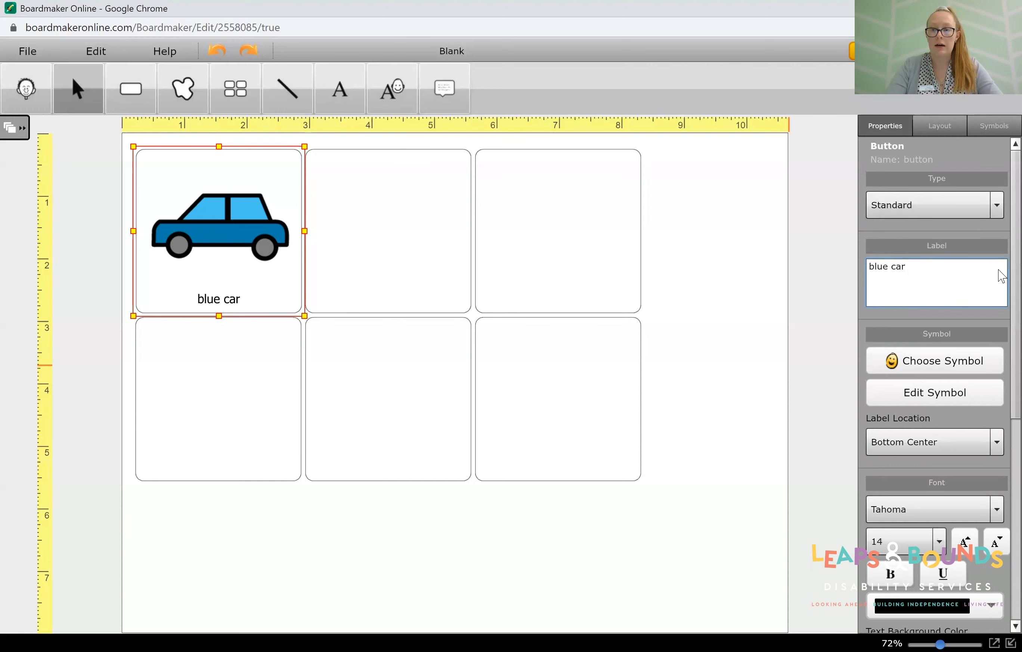
scroll(down, 3)
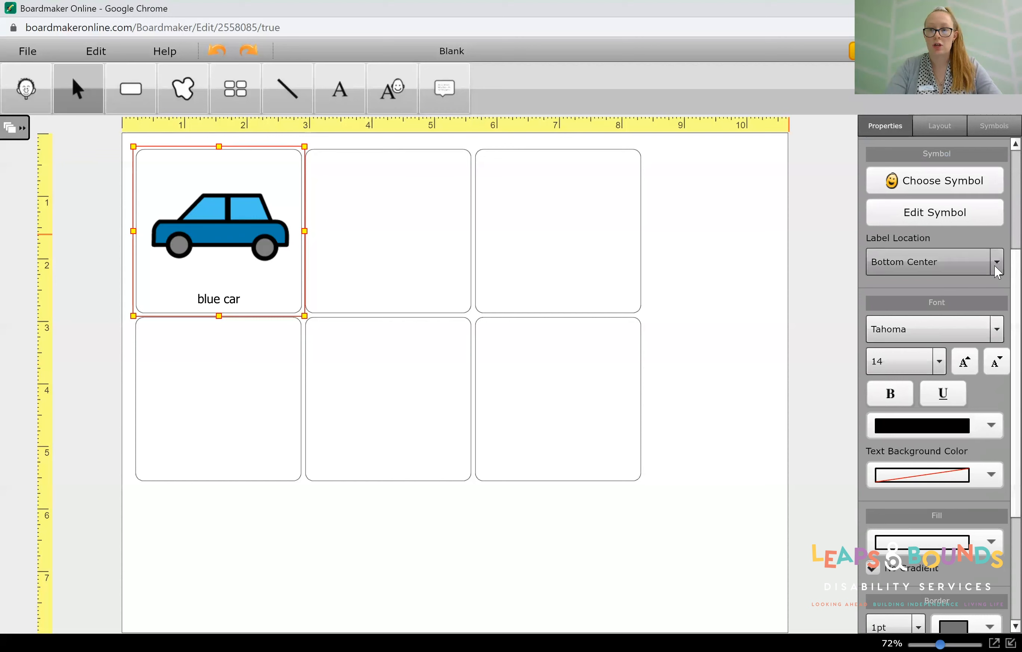
Set the Label Location to Top Center so the label sits above the car symbol.
click(994, 262)
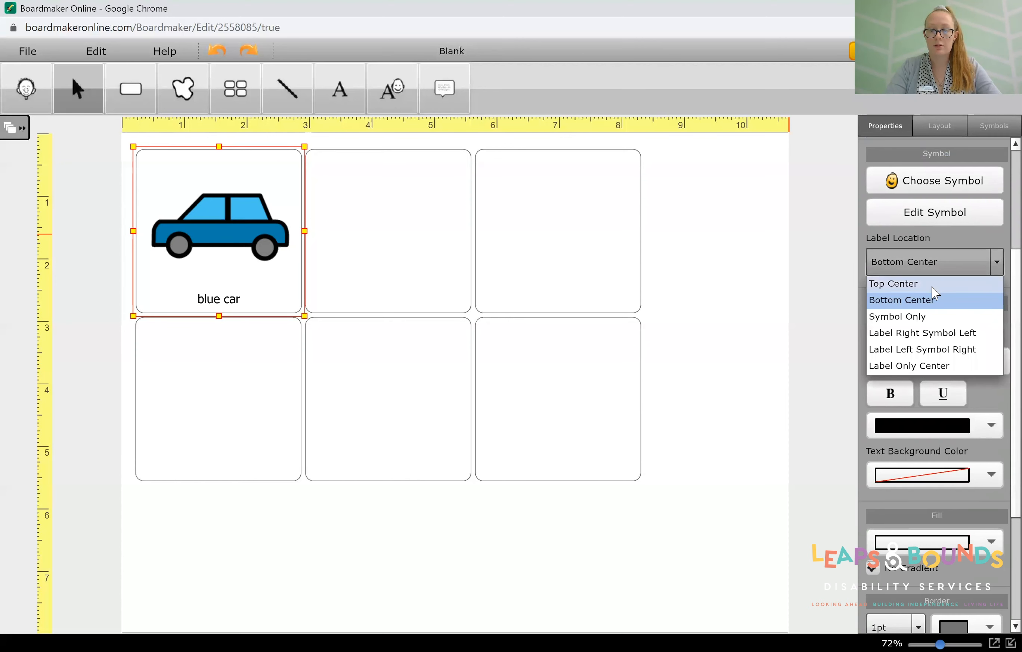
mouse_move(914, 292)
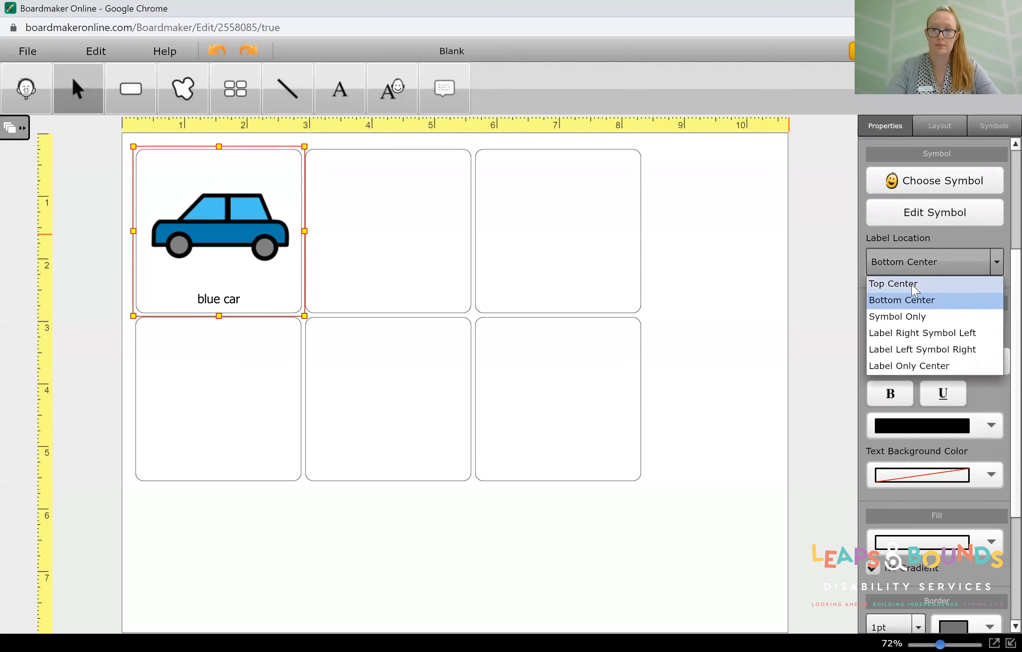
click(893, 283)
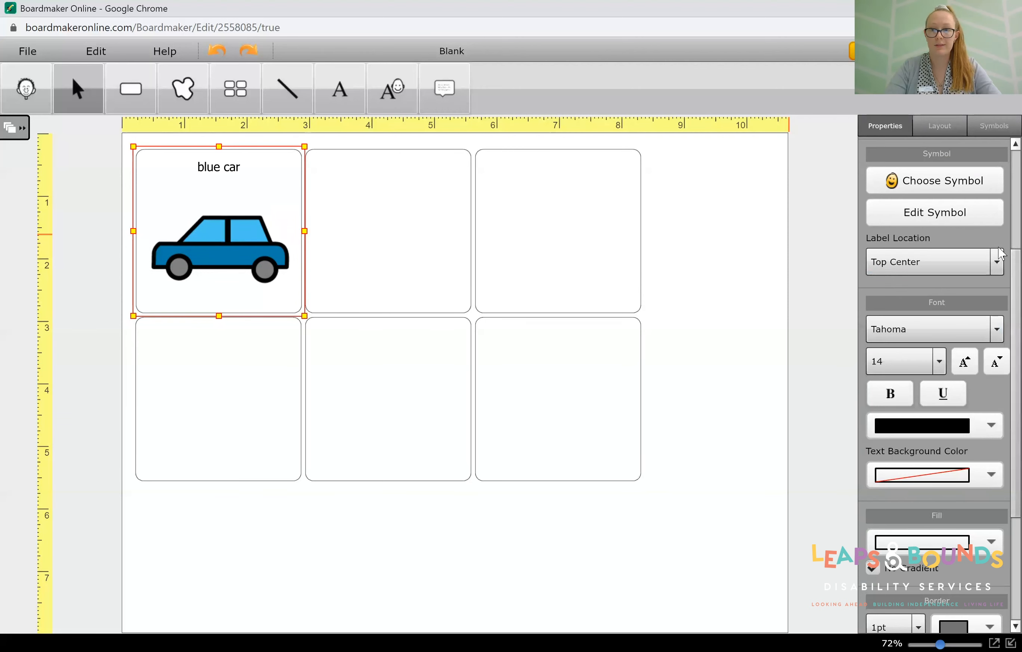
scroll(down, 3)
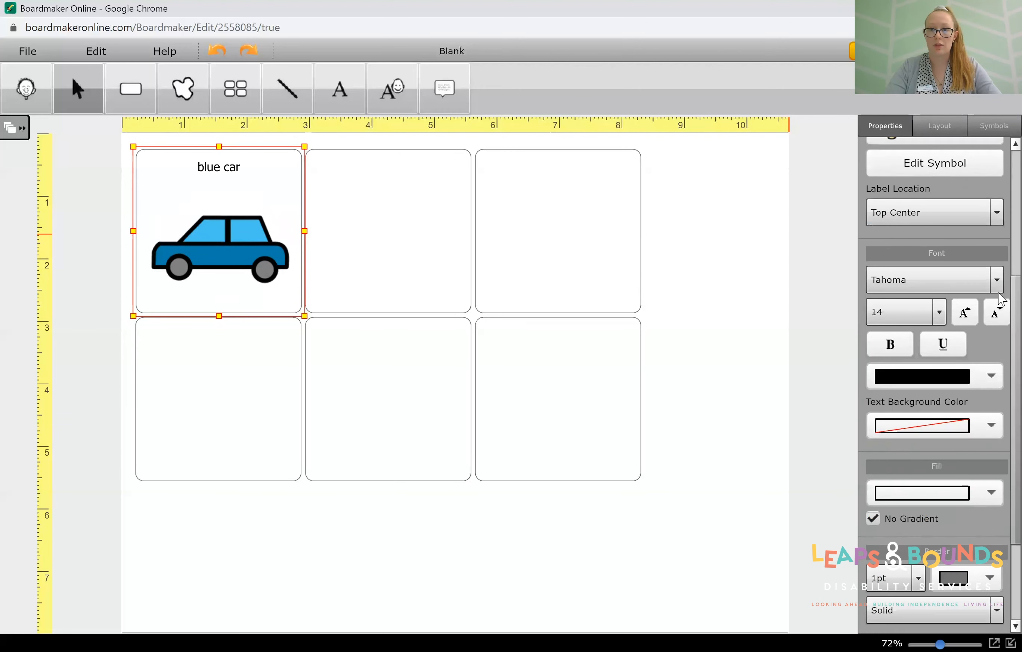
Make the 'blue car' label 18-point, bold and underlined.
click(995, 280)
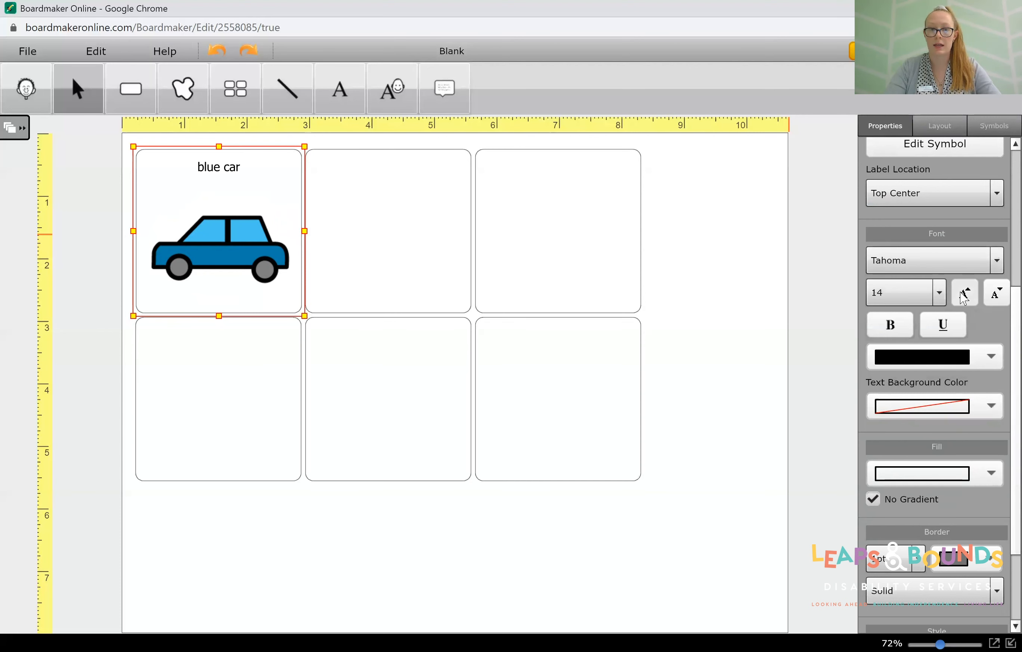
click(964, 291)
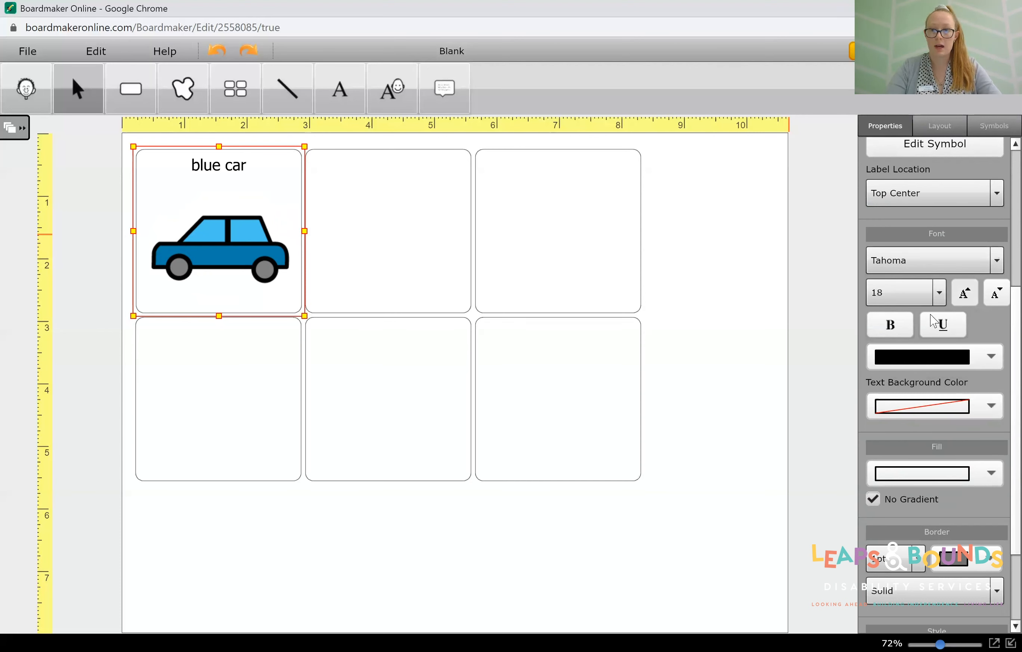
click(889, 325)
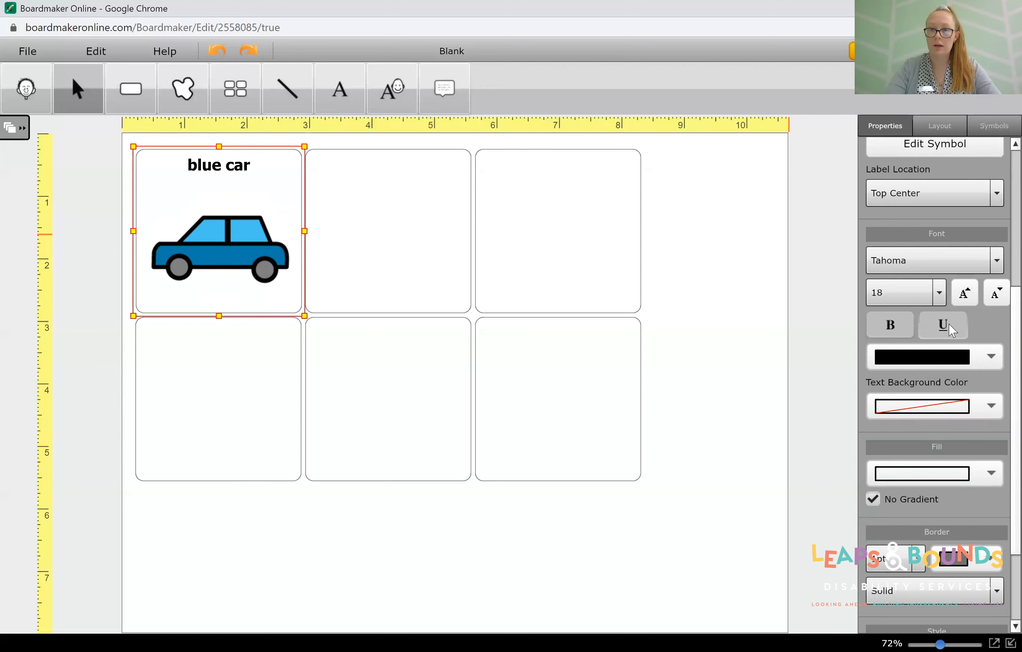
click(941, 325)
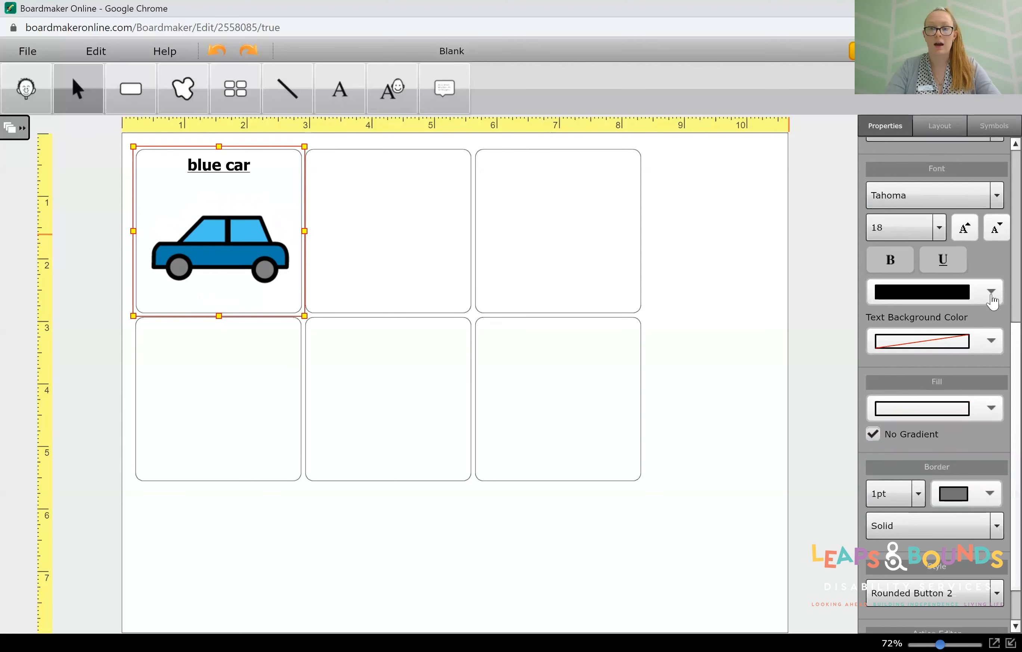
scroll(down, 3)
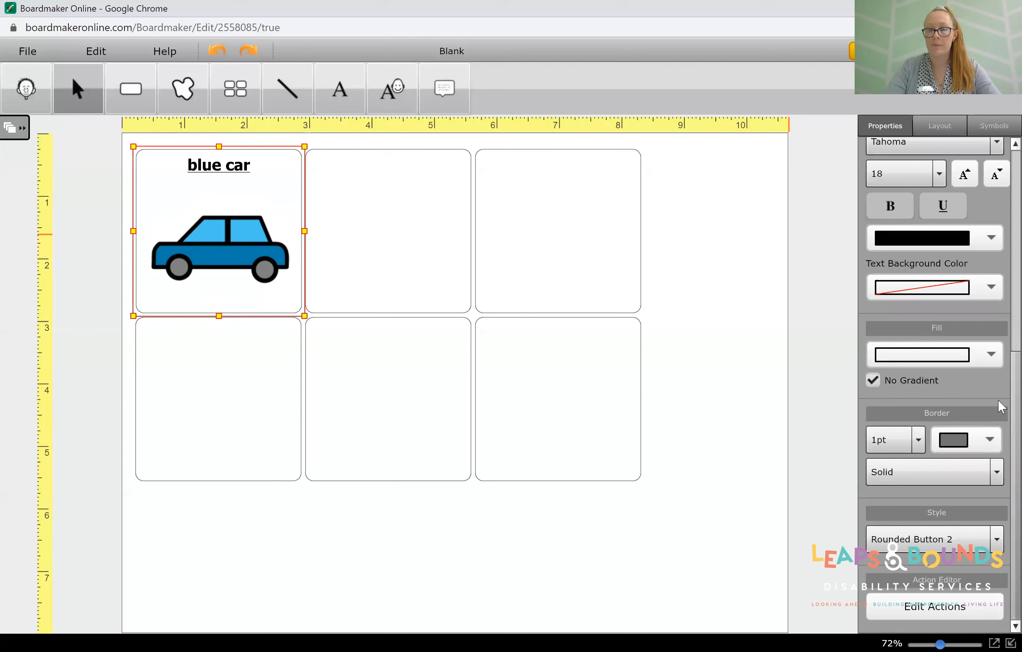
Fill the first cell with a tan theme colour.
click(991, 354)
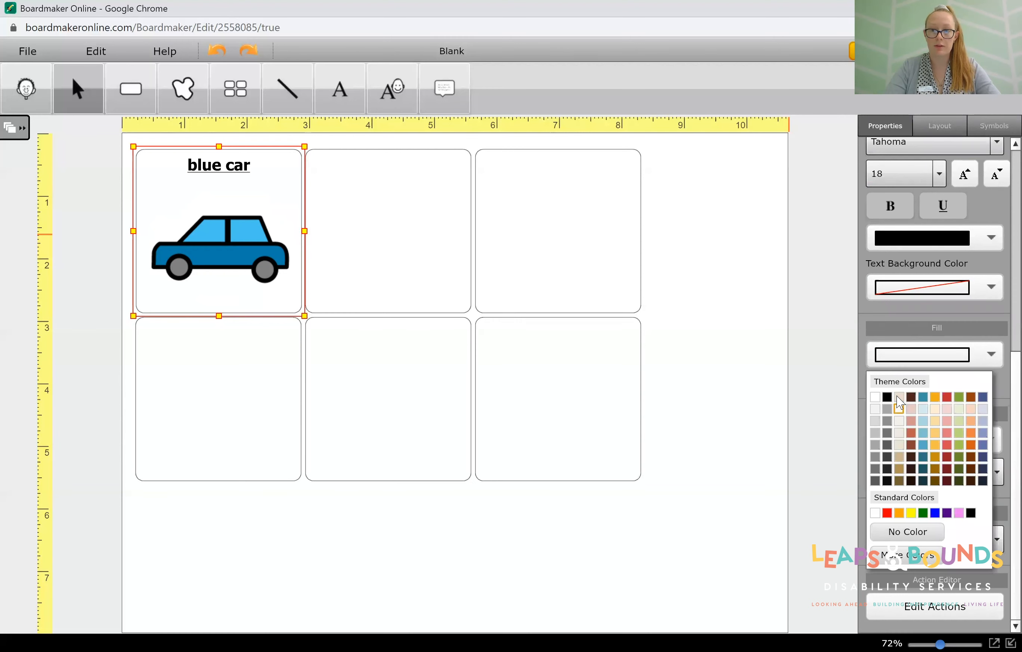
click(901, 409)
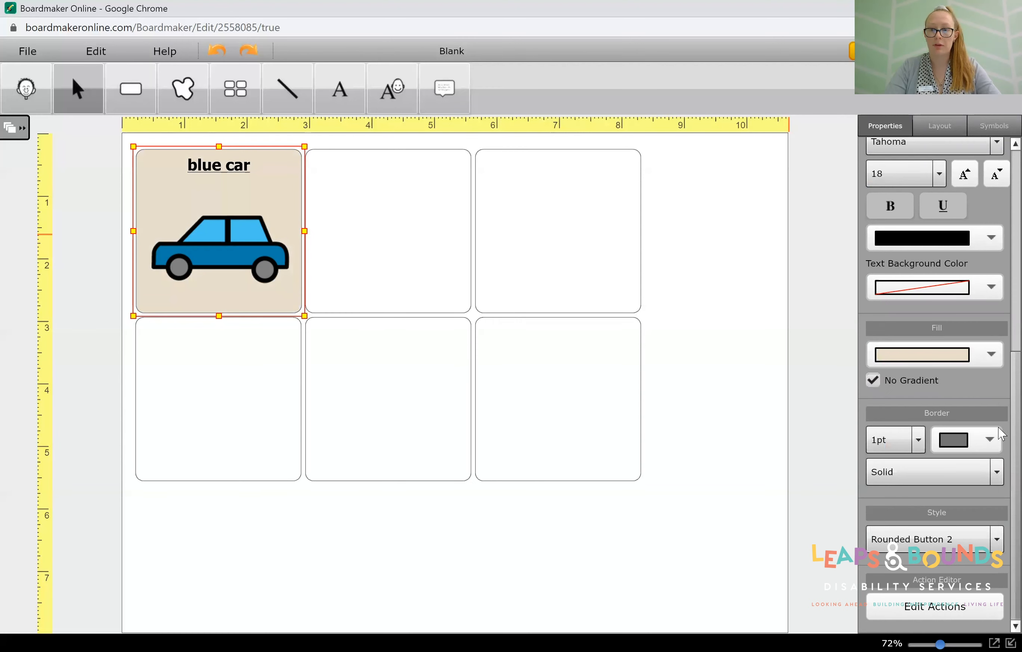
mouse_move(952, 502)
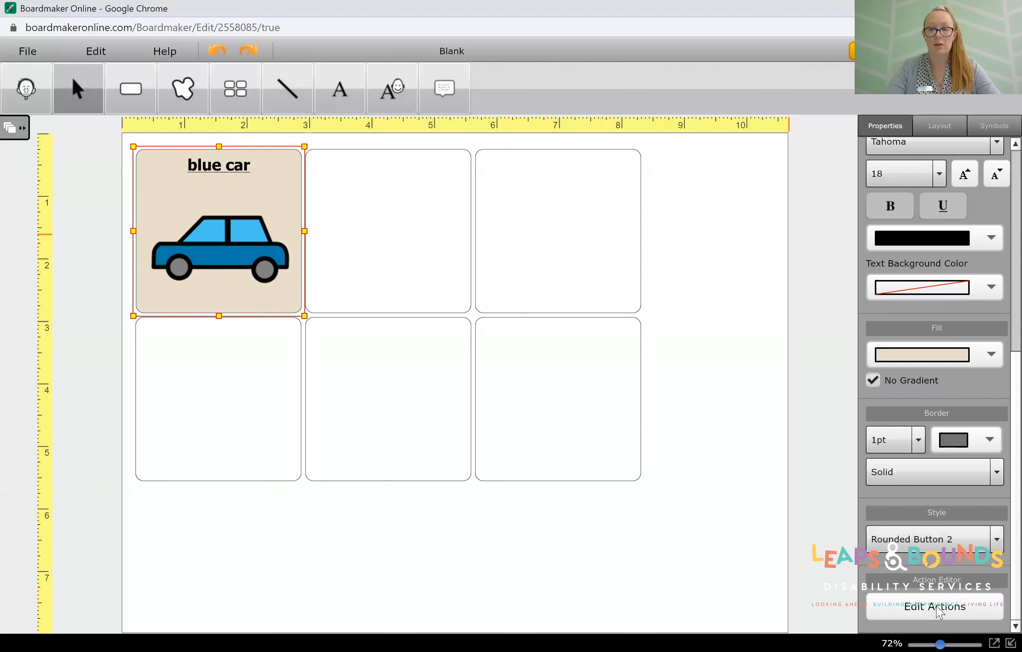
scroll(up, 3)
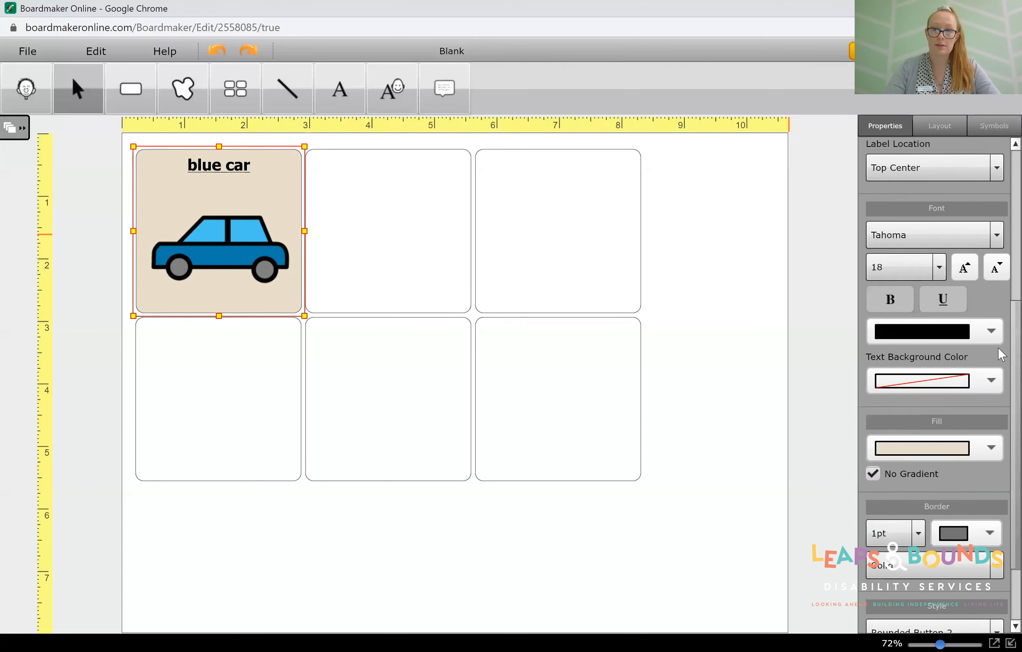
scroll(up, 3)
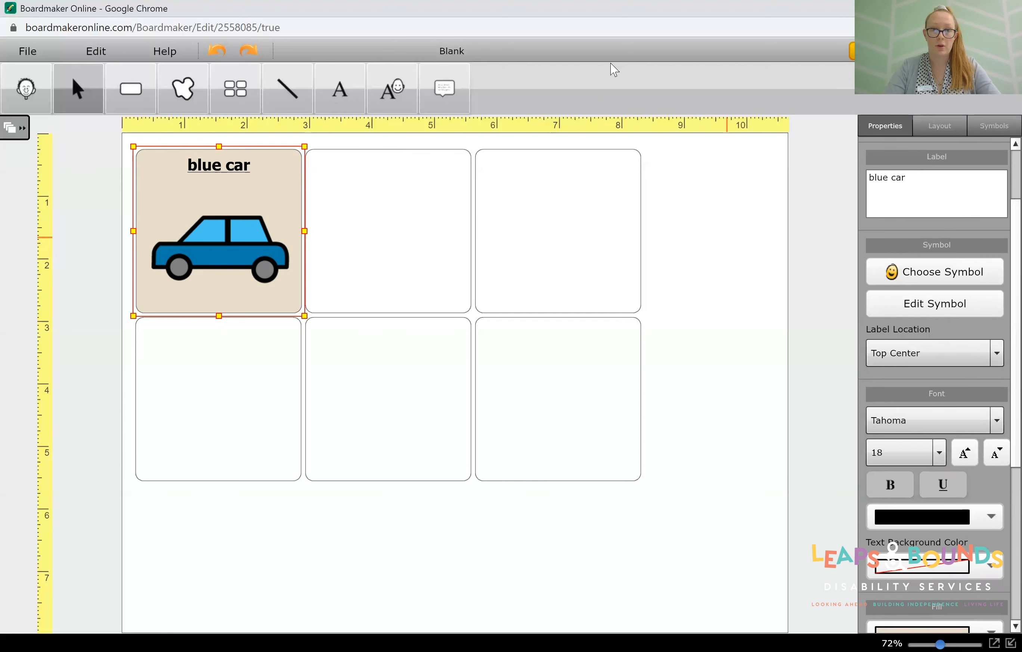